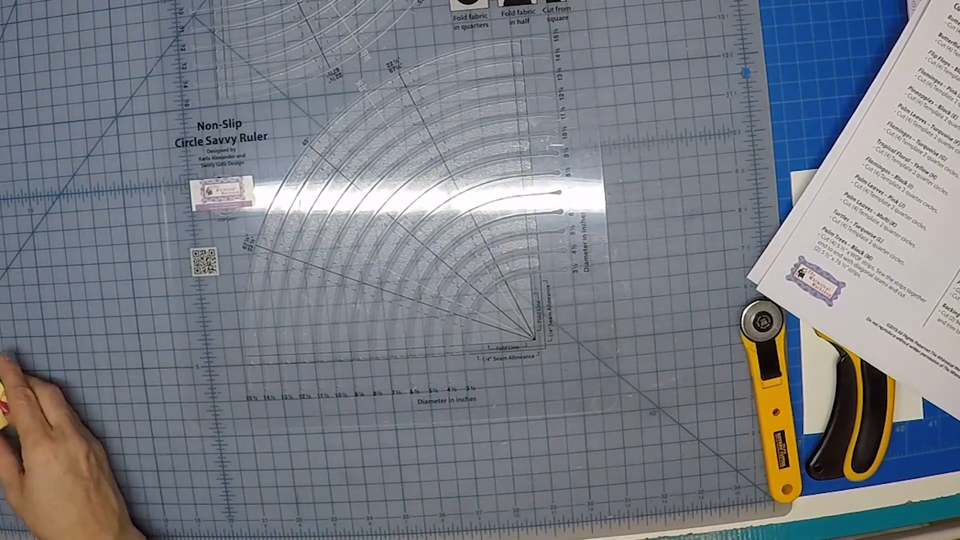
{"action": "mouse_move", "coordinate": [276, 398]}
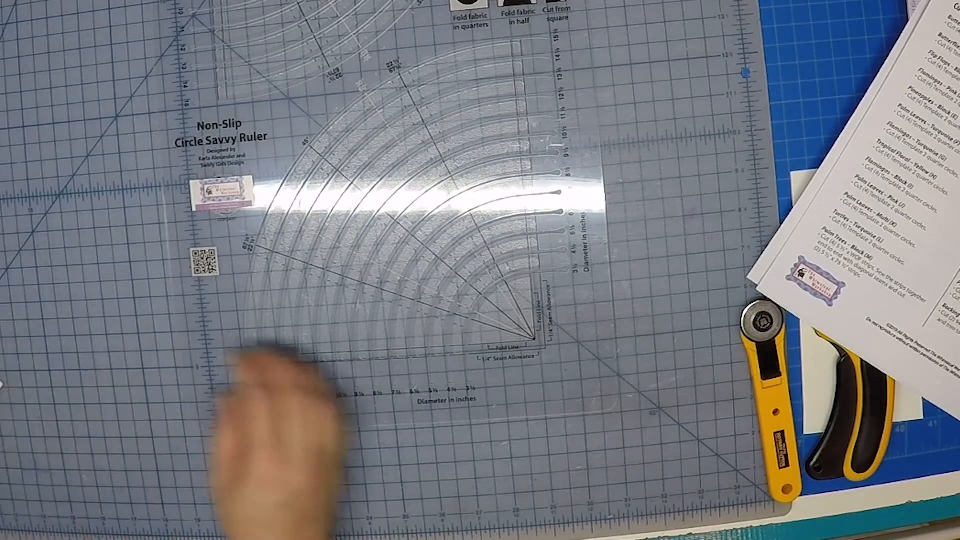